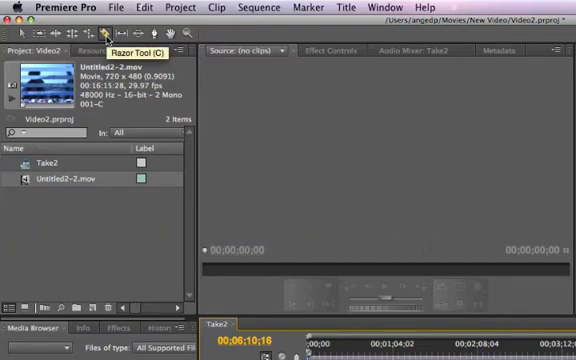
{"action": "mouse_move", "coordinate": [190, 108]}
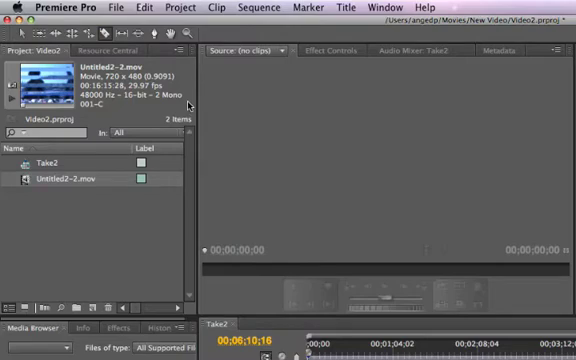
{"action": "mouse_move", "coordinate": [314, 182]}
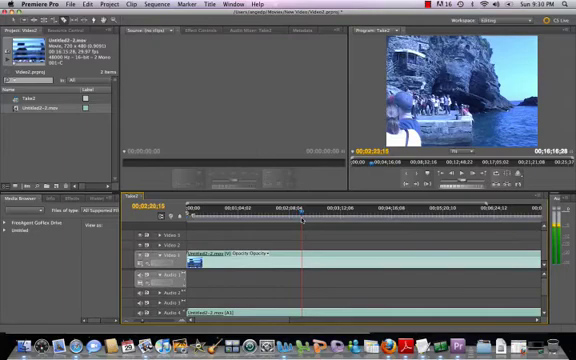
{"action": "mouse_move", "coordinate": [304, 256]}
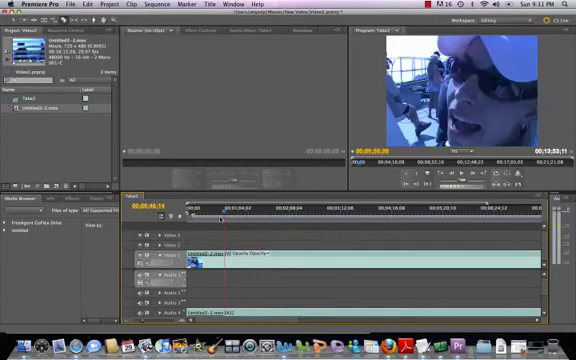
- Move the playhead along the timeline to preview the close-up of the person in a white cap
{"action": "left_click", "coordinate": [196, 214]}
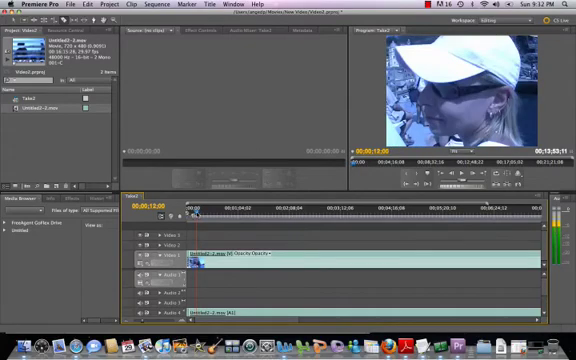
{"action": "left_click", "coordinate": [200, 216]}
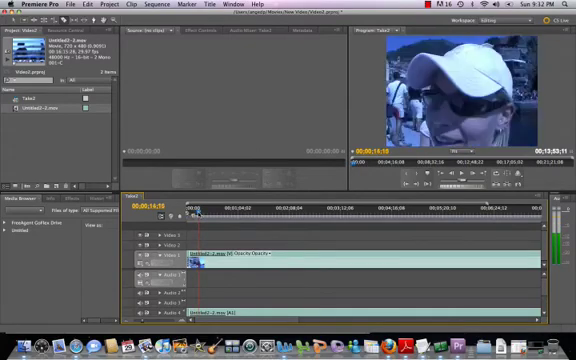